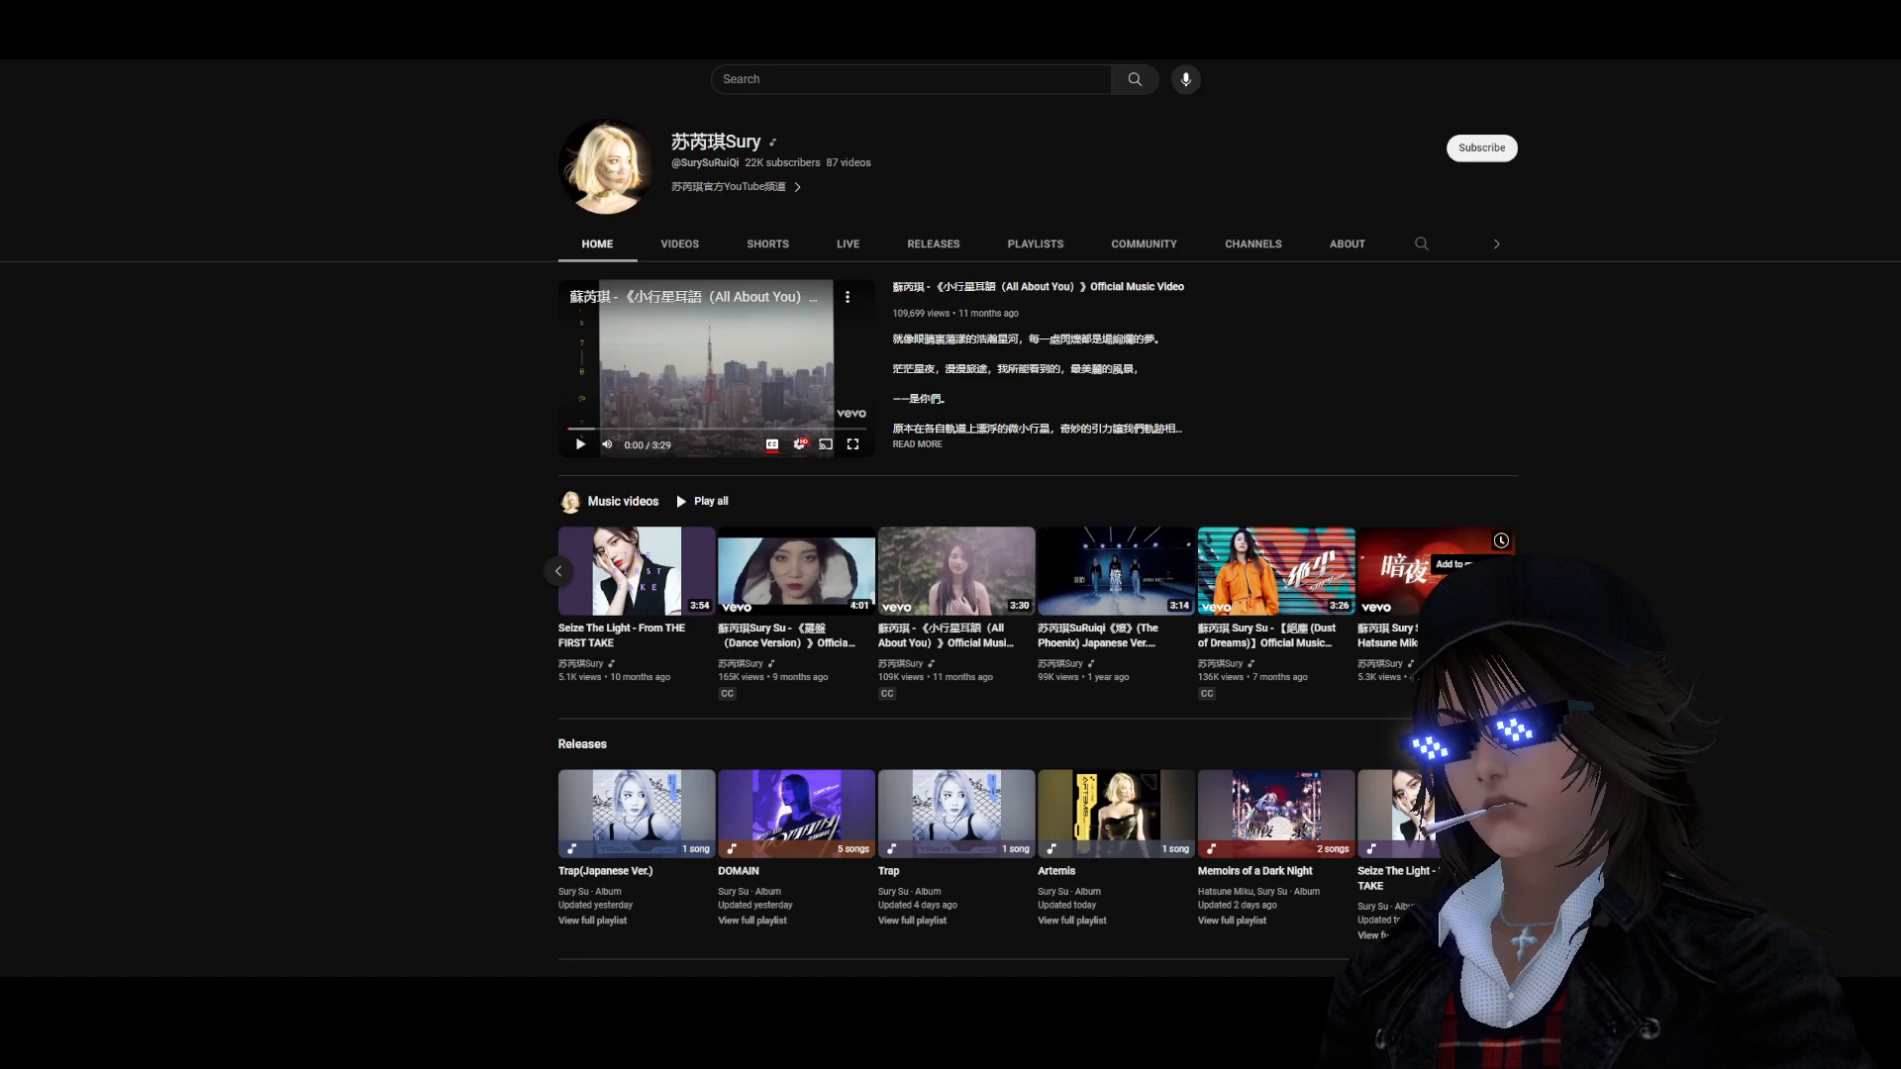
pyautogui.moveTo(1107, 651)
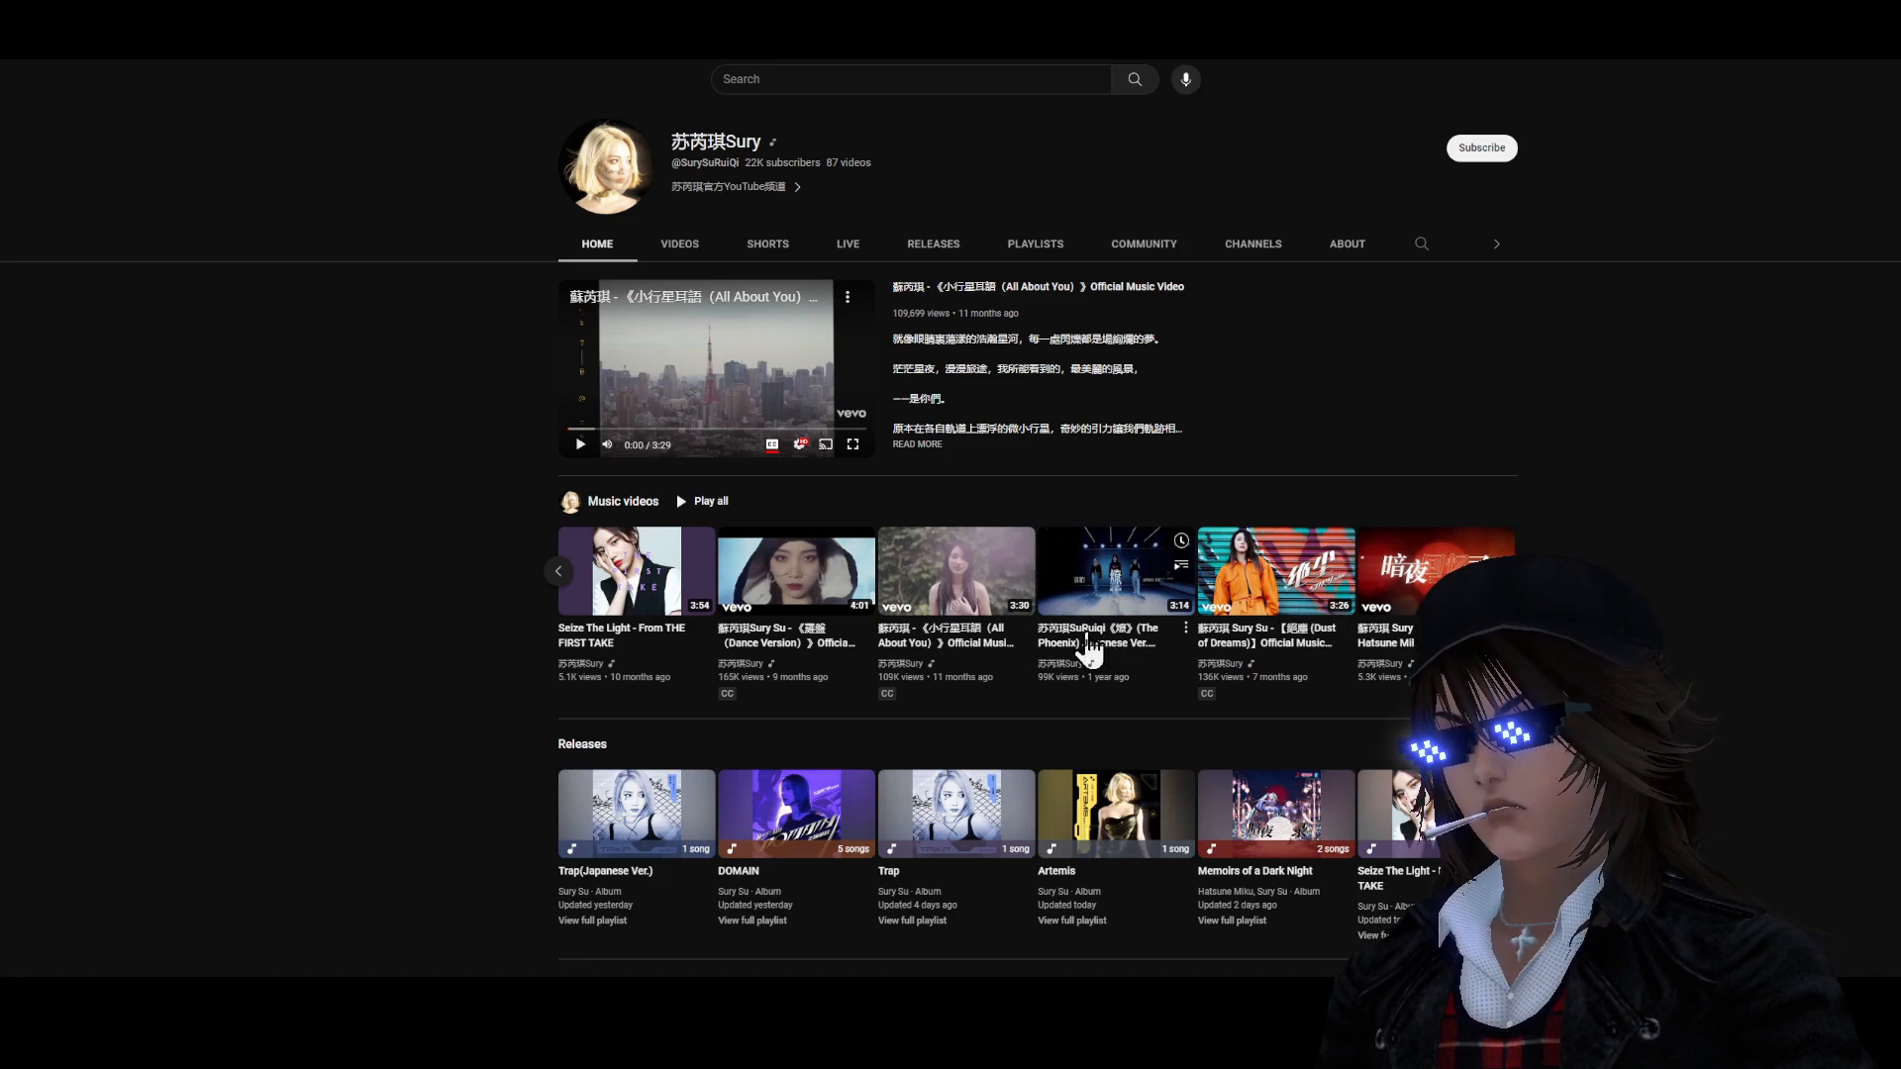
pyautogui.moveTo(777, 636)
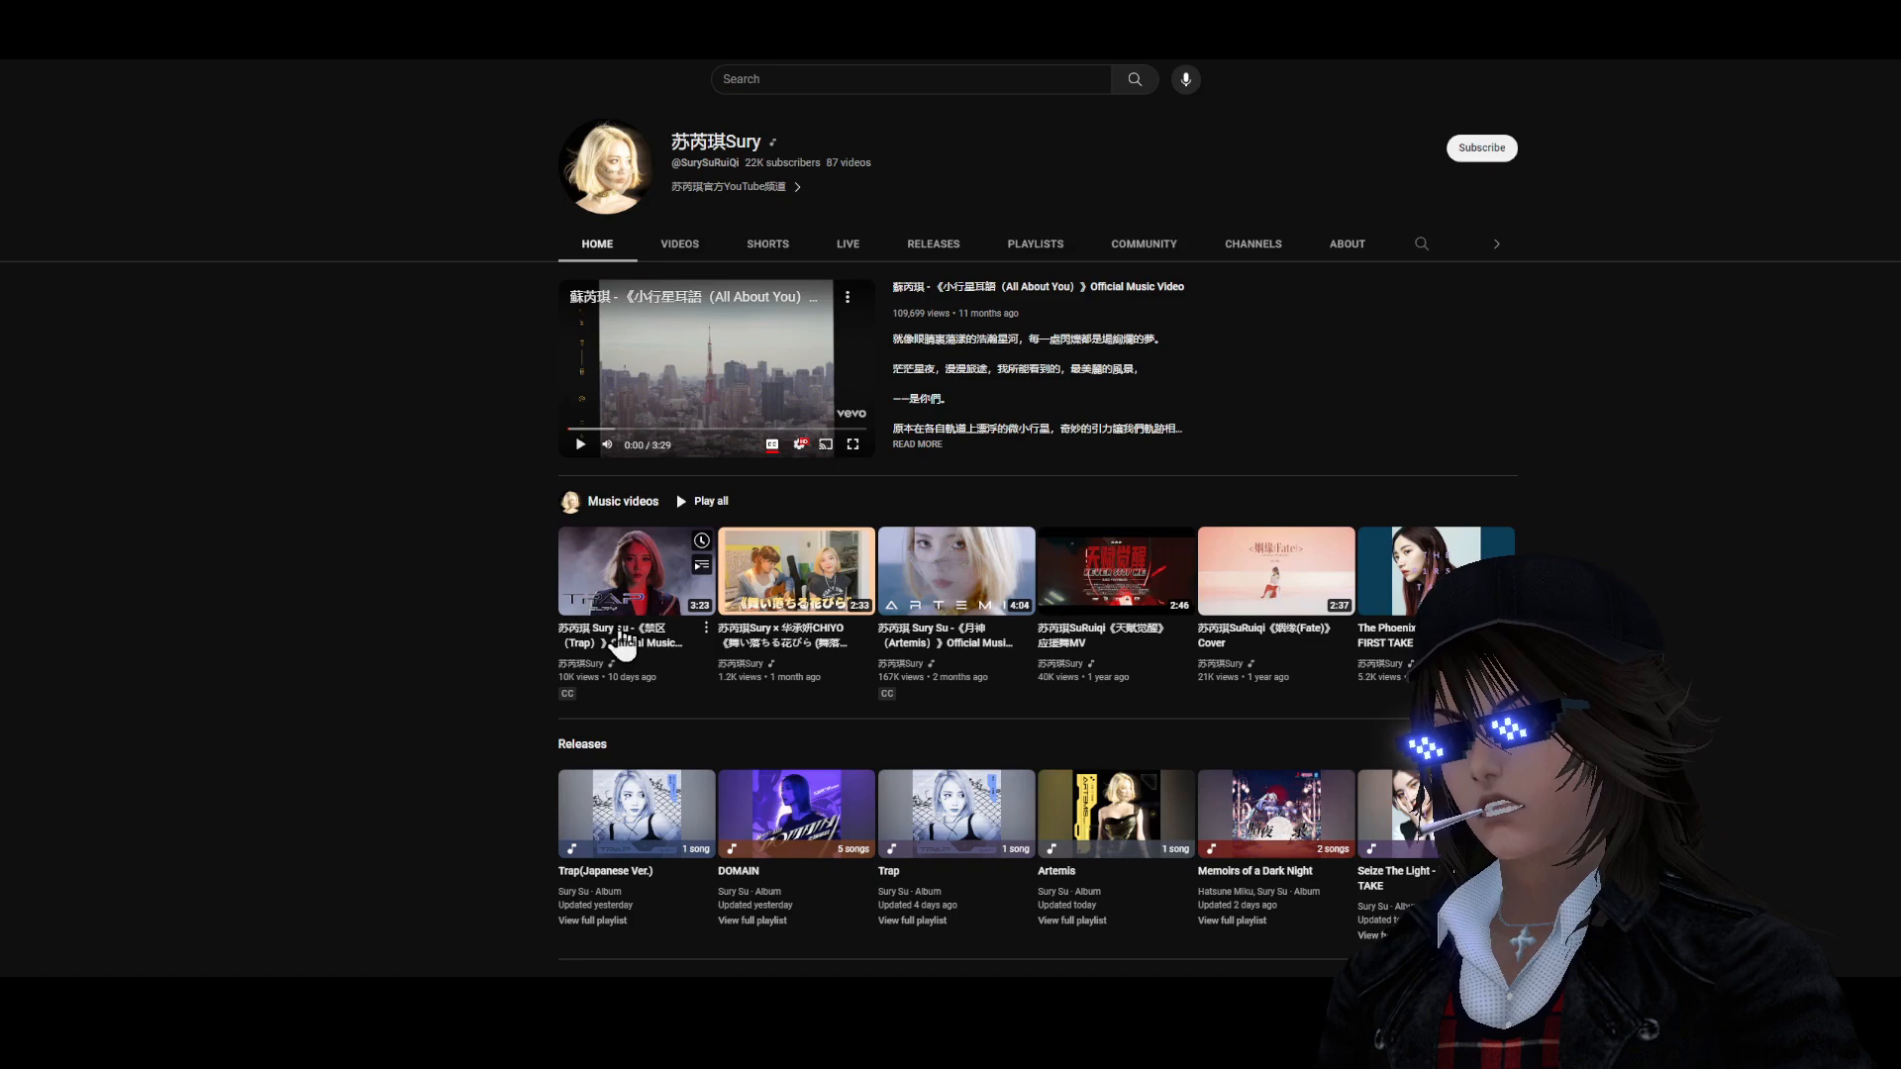
pyautogui.moveTo(655, 655)
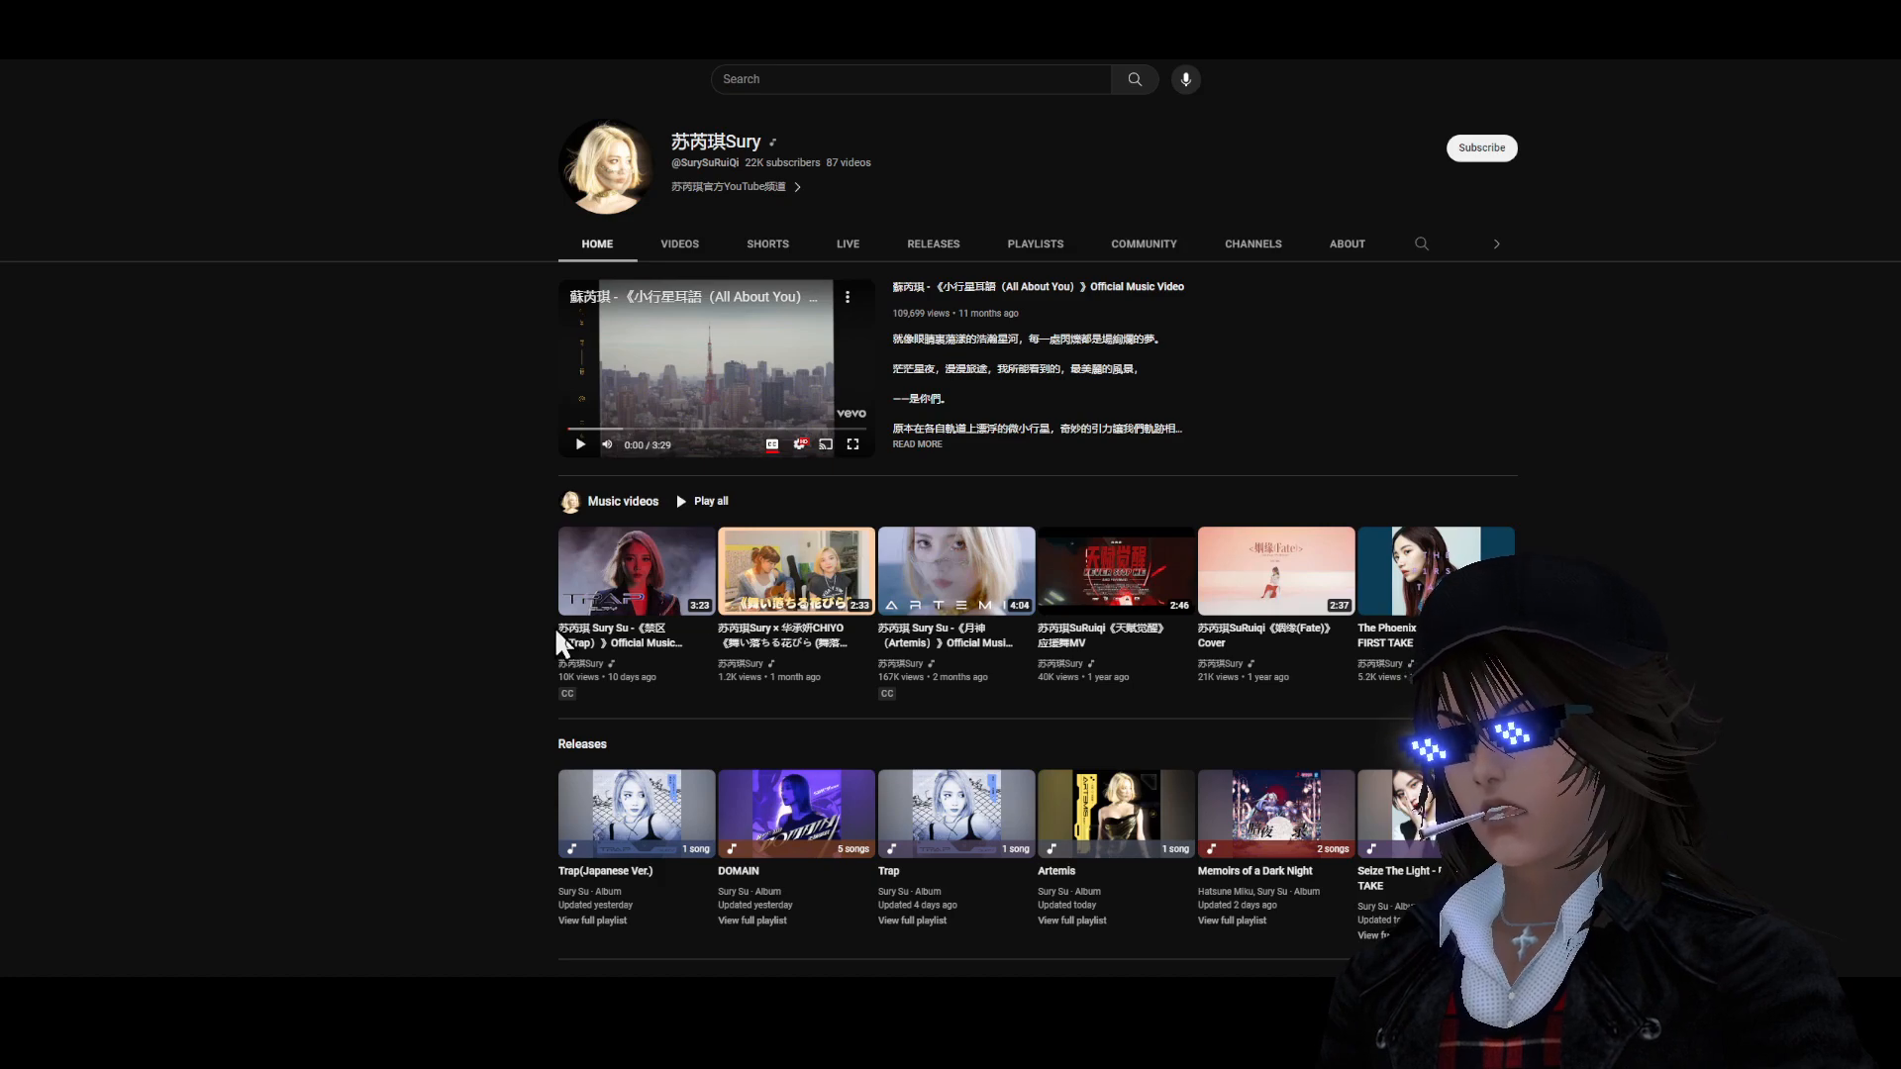
pyautogui.moveTo(635, 635)
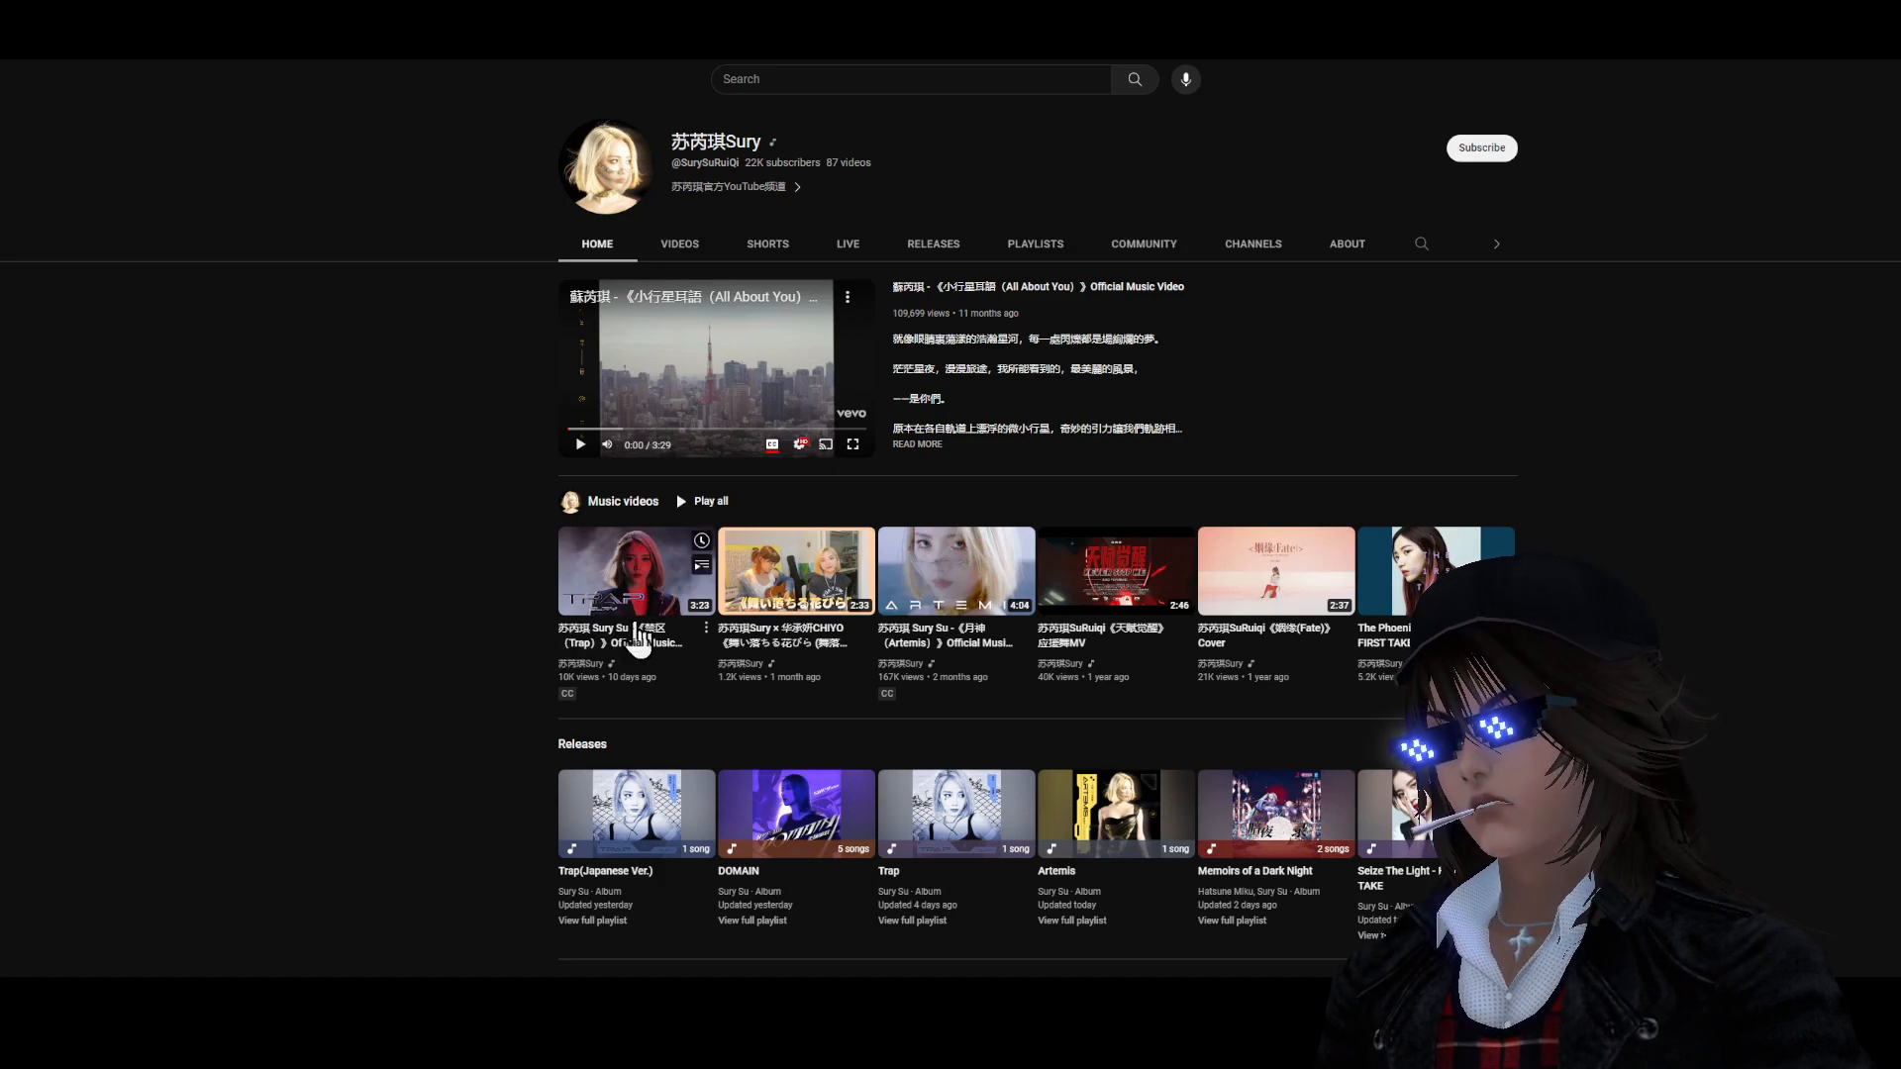
pyautogui.moveTo(685, 661)
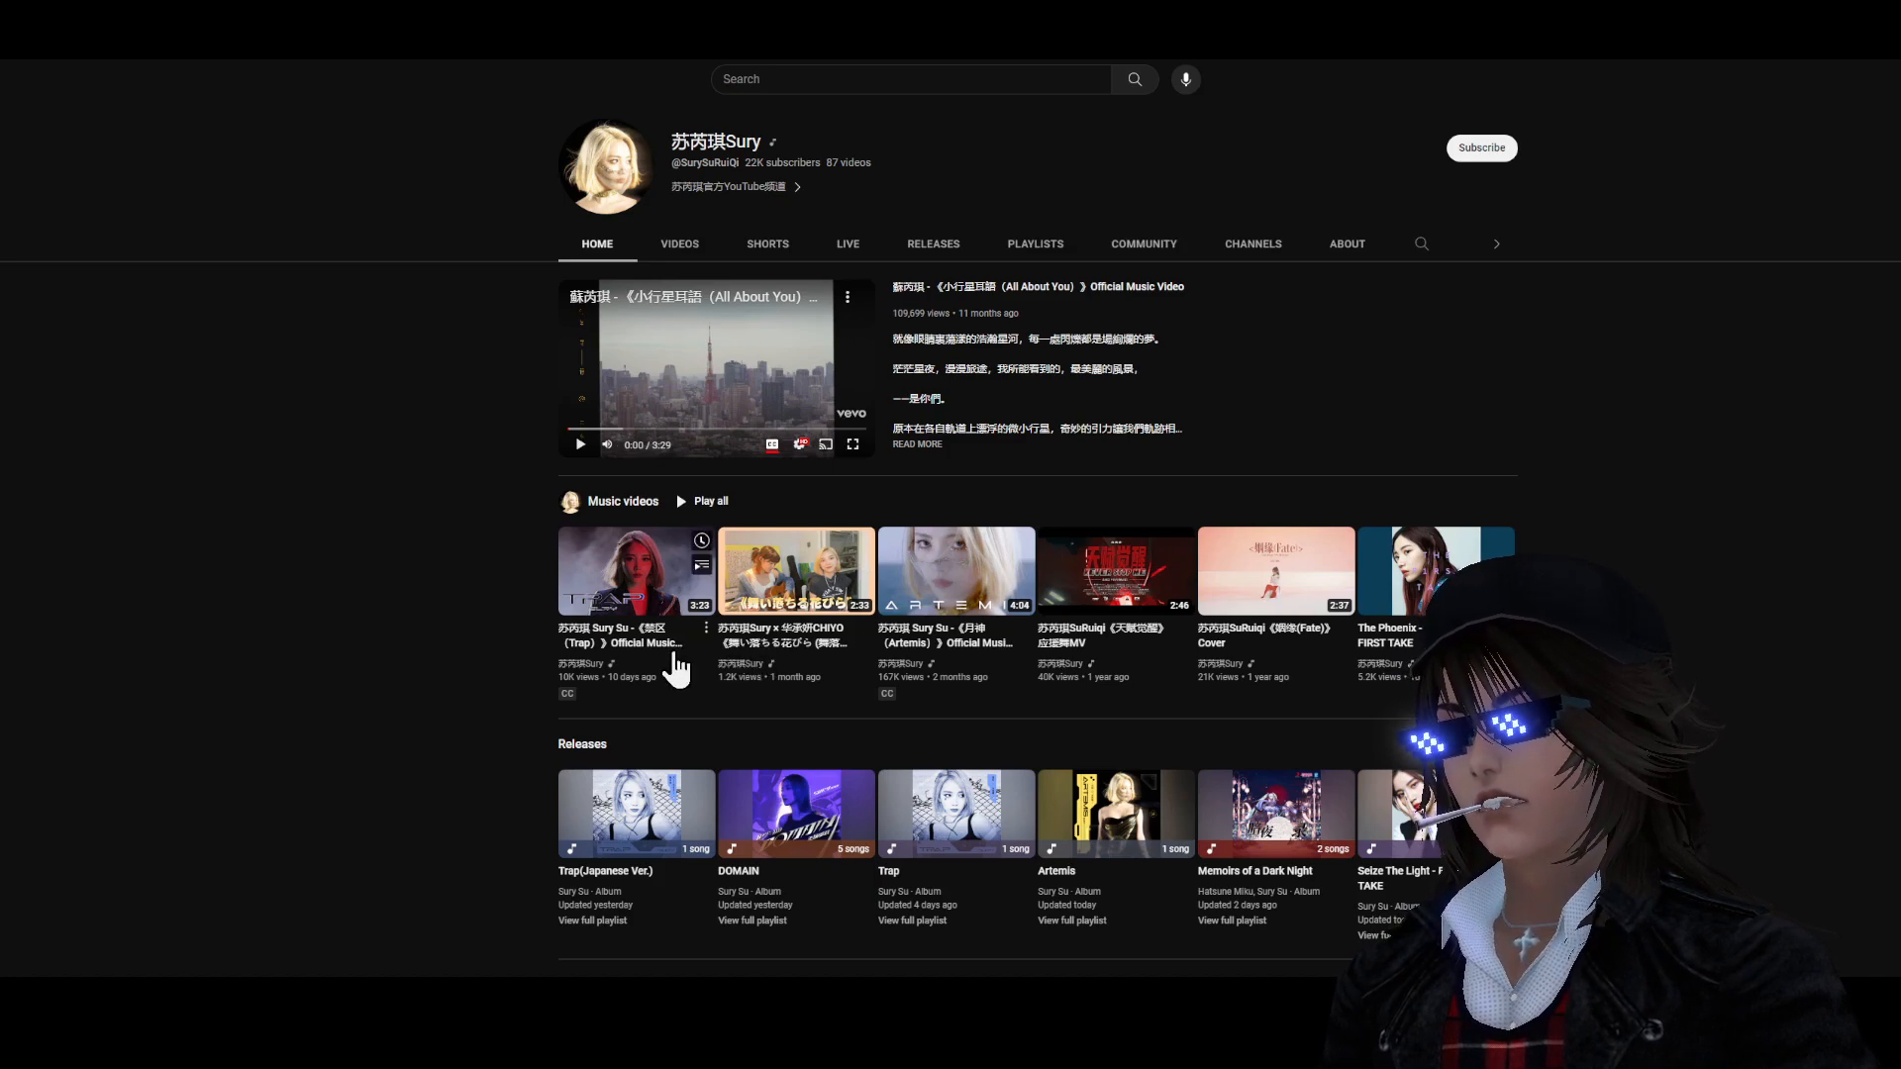
pyautogui.moveTo(677, 657)
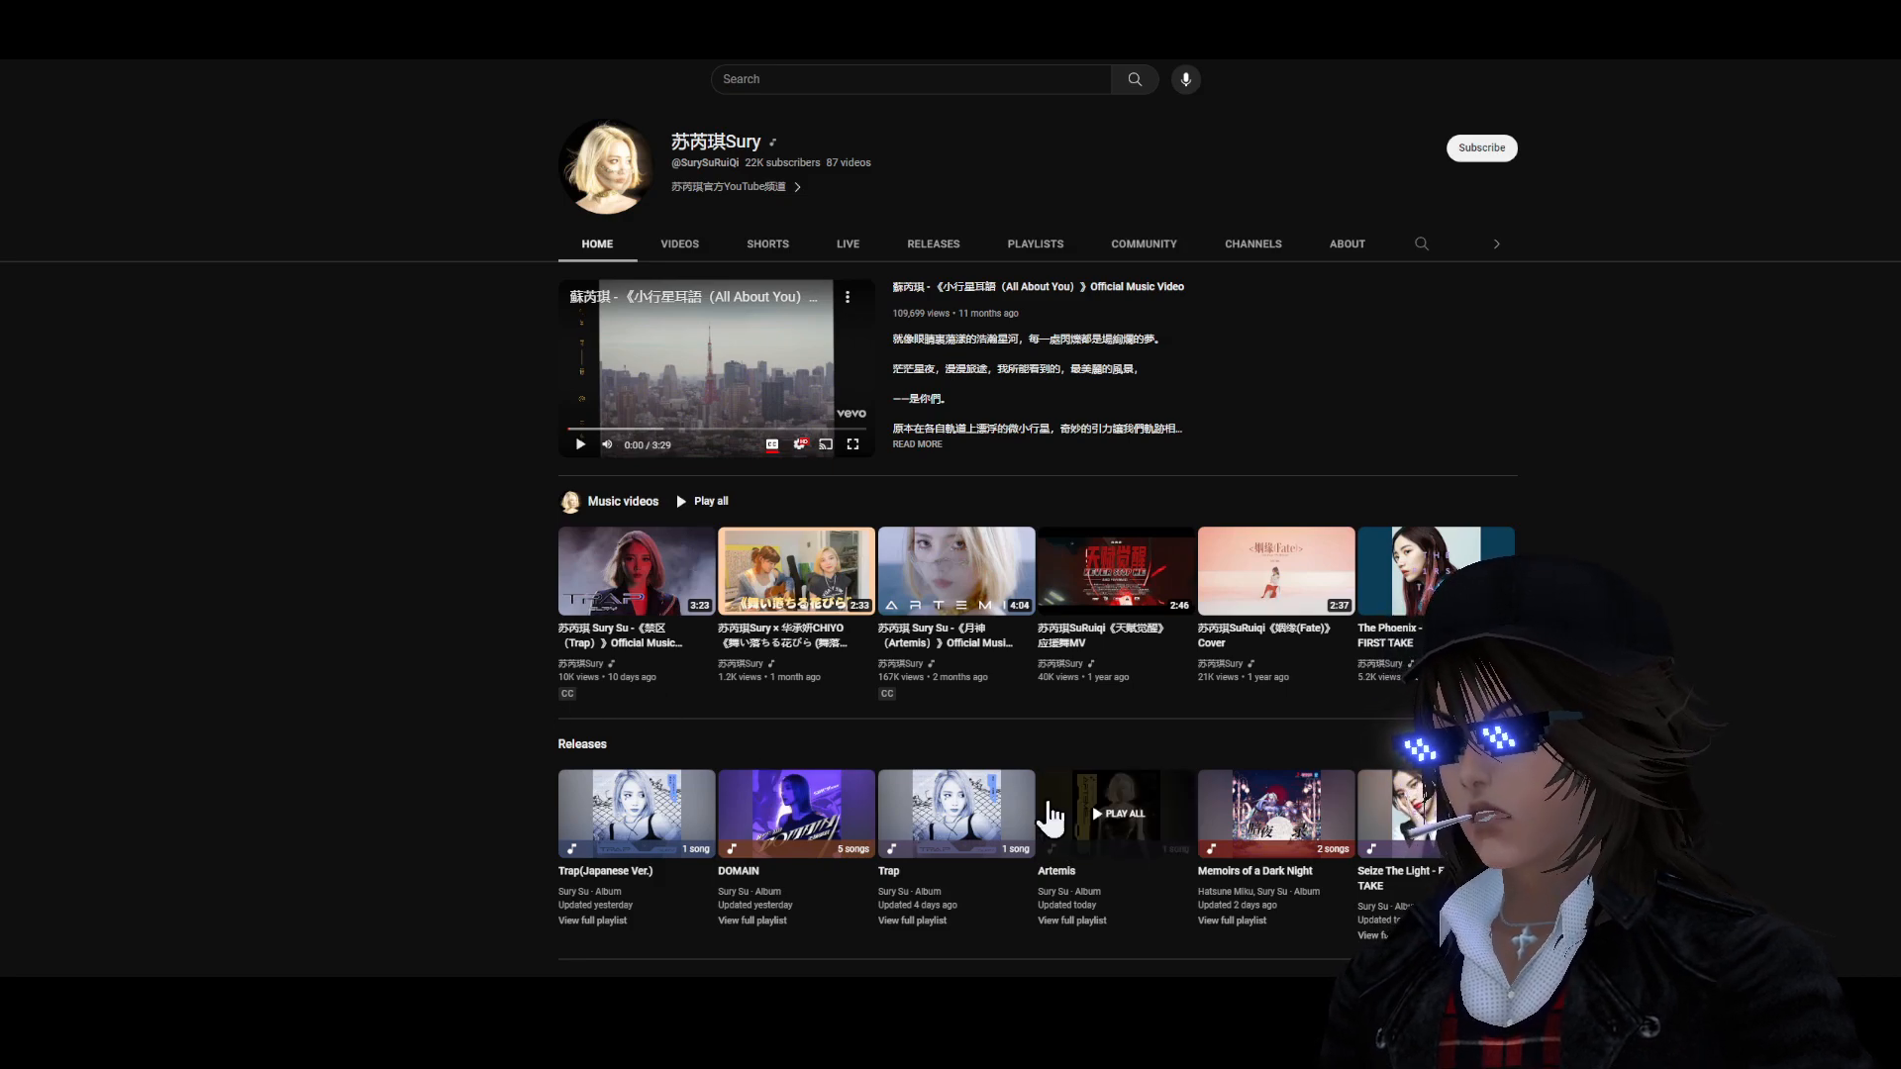
pyautogui.moveTo(1046, 805)
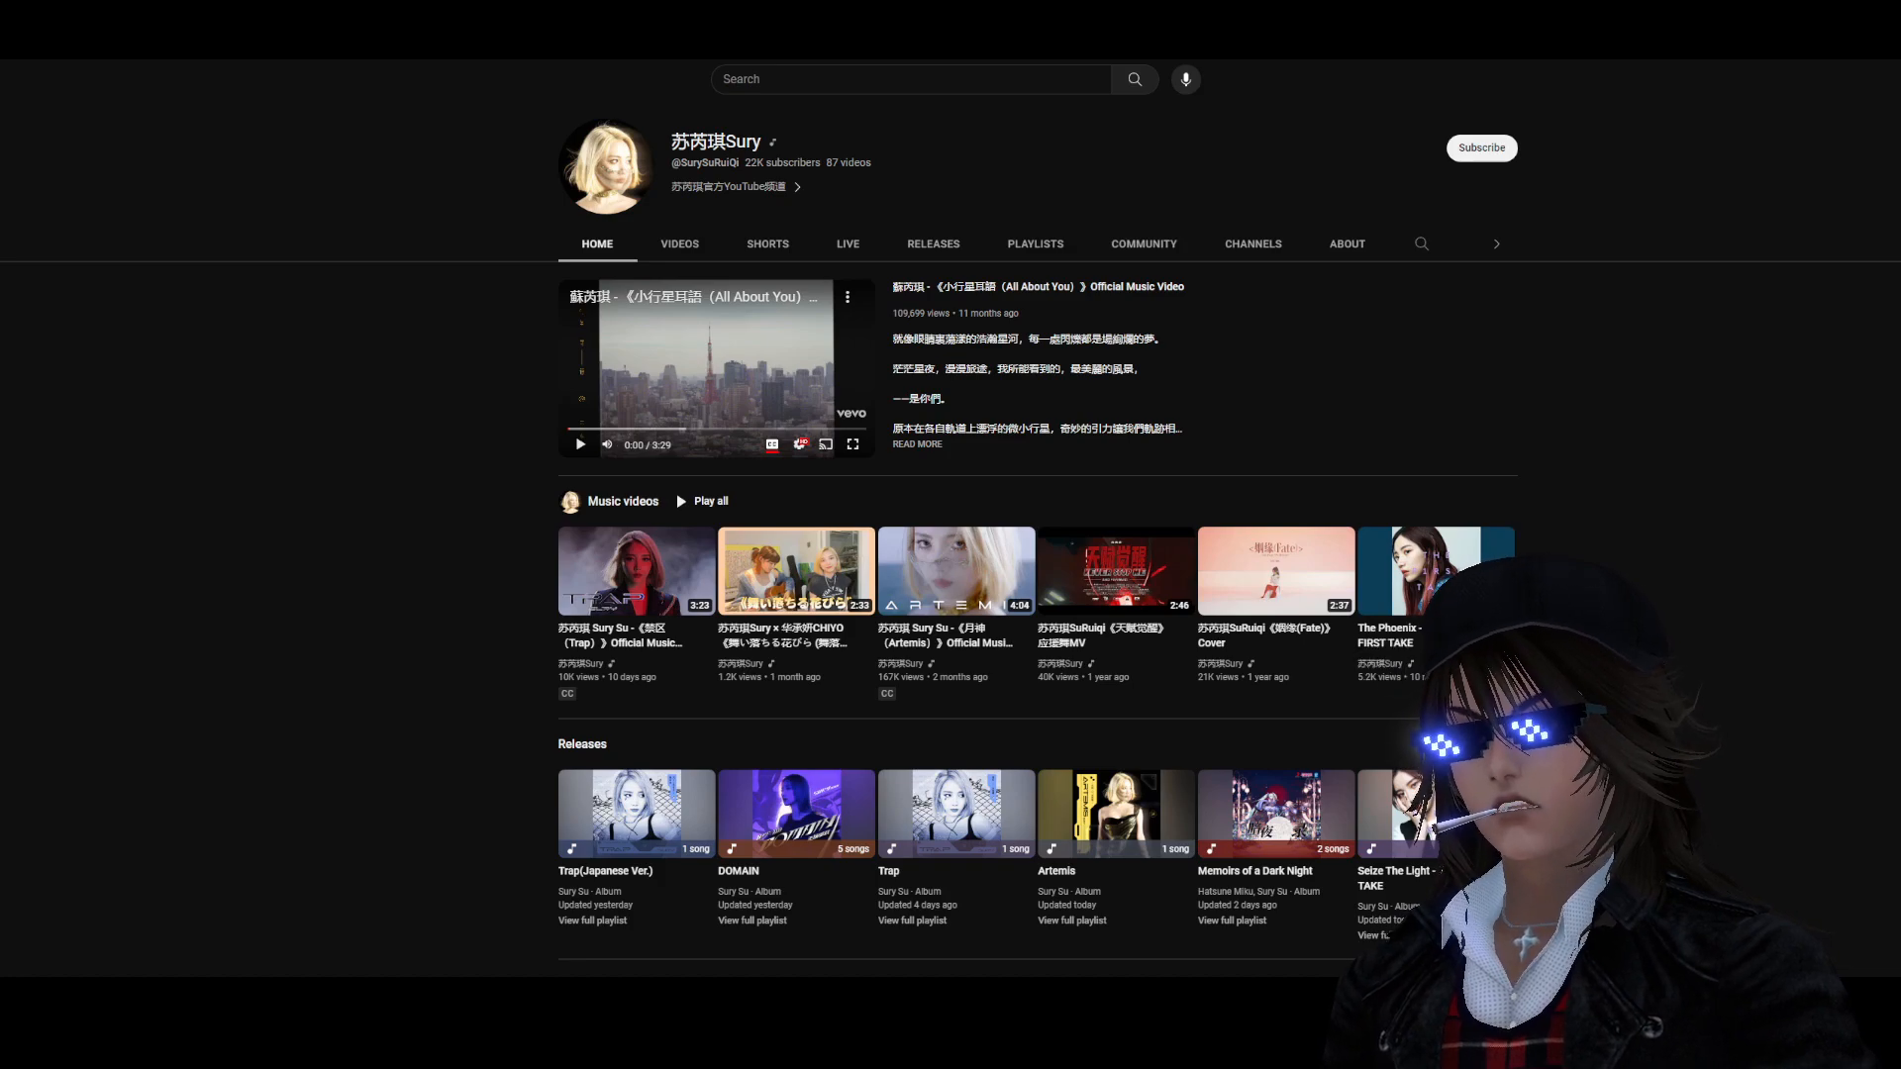
# Page the Music videos row on to the older set led by 'Seize The Light'
pyautogui.click(1501, 244)
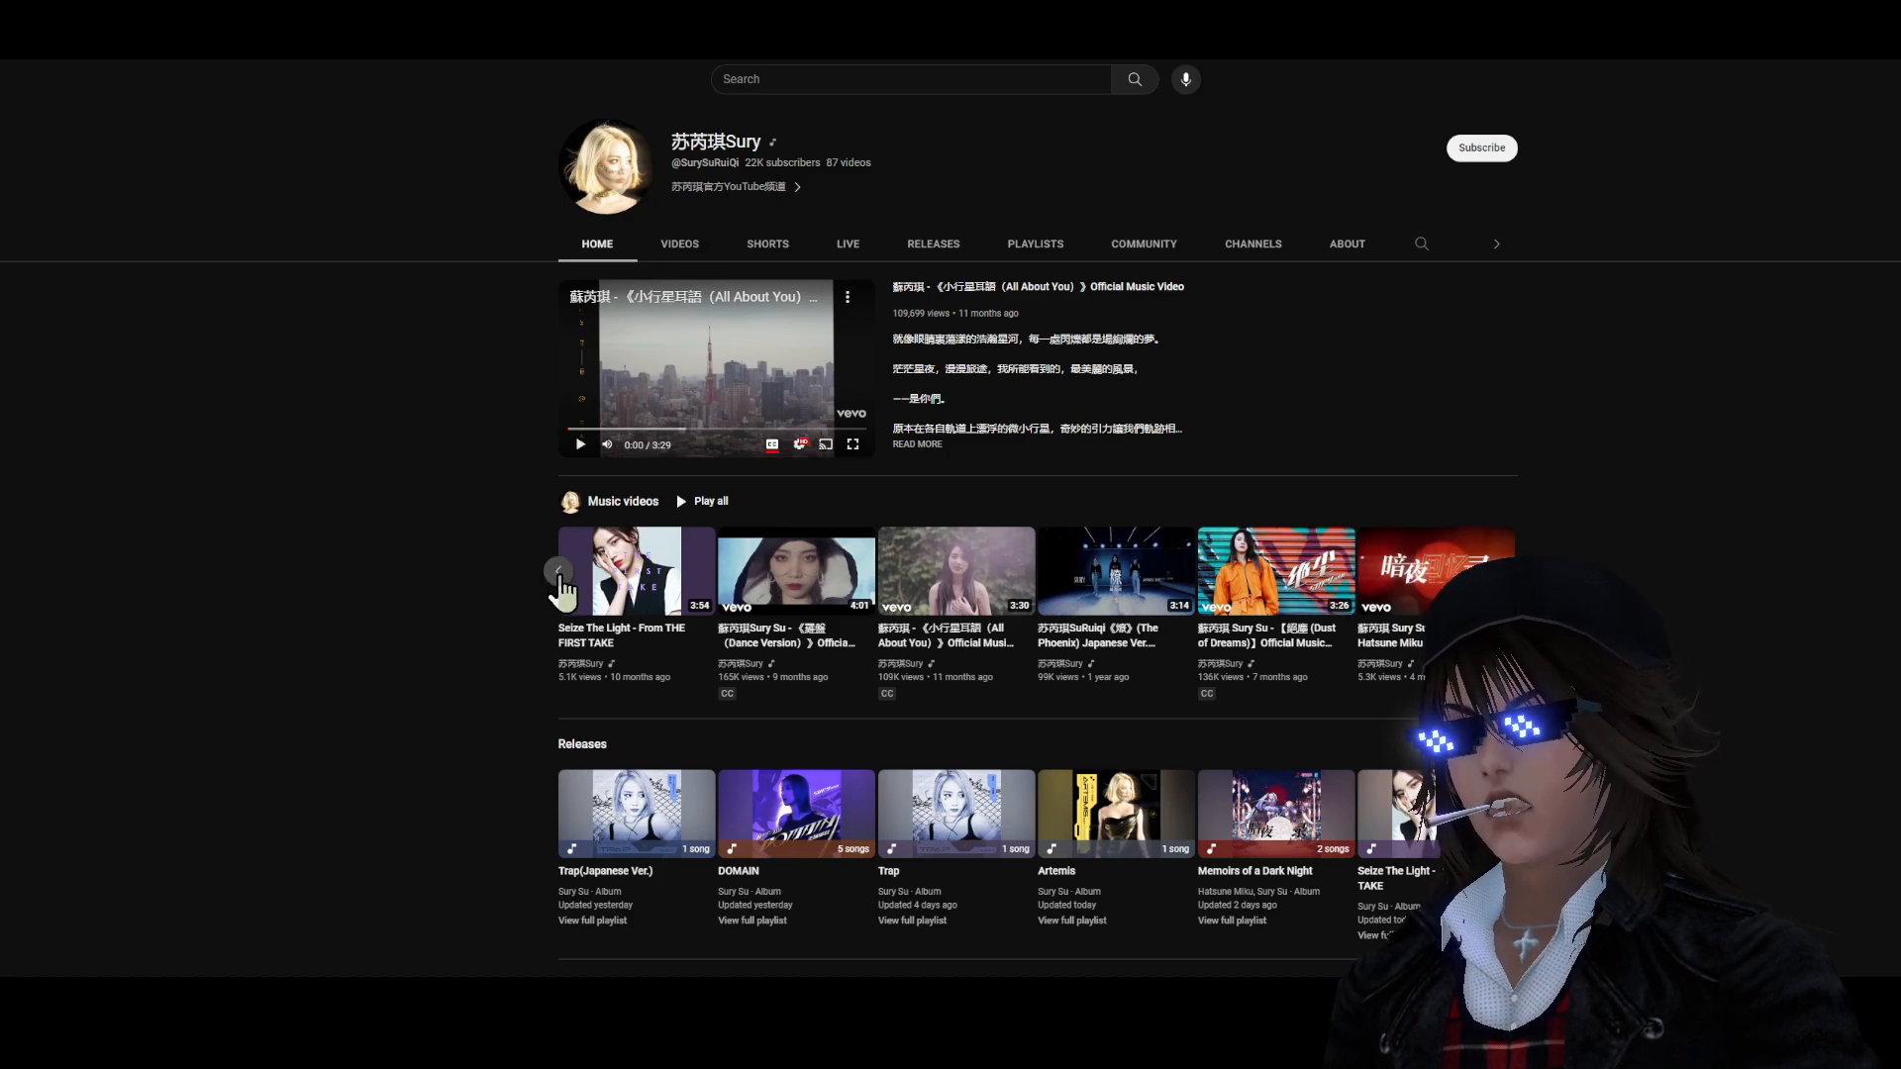
pyautogui.moveTo(1194, 641)
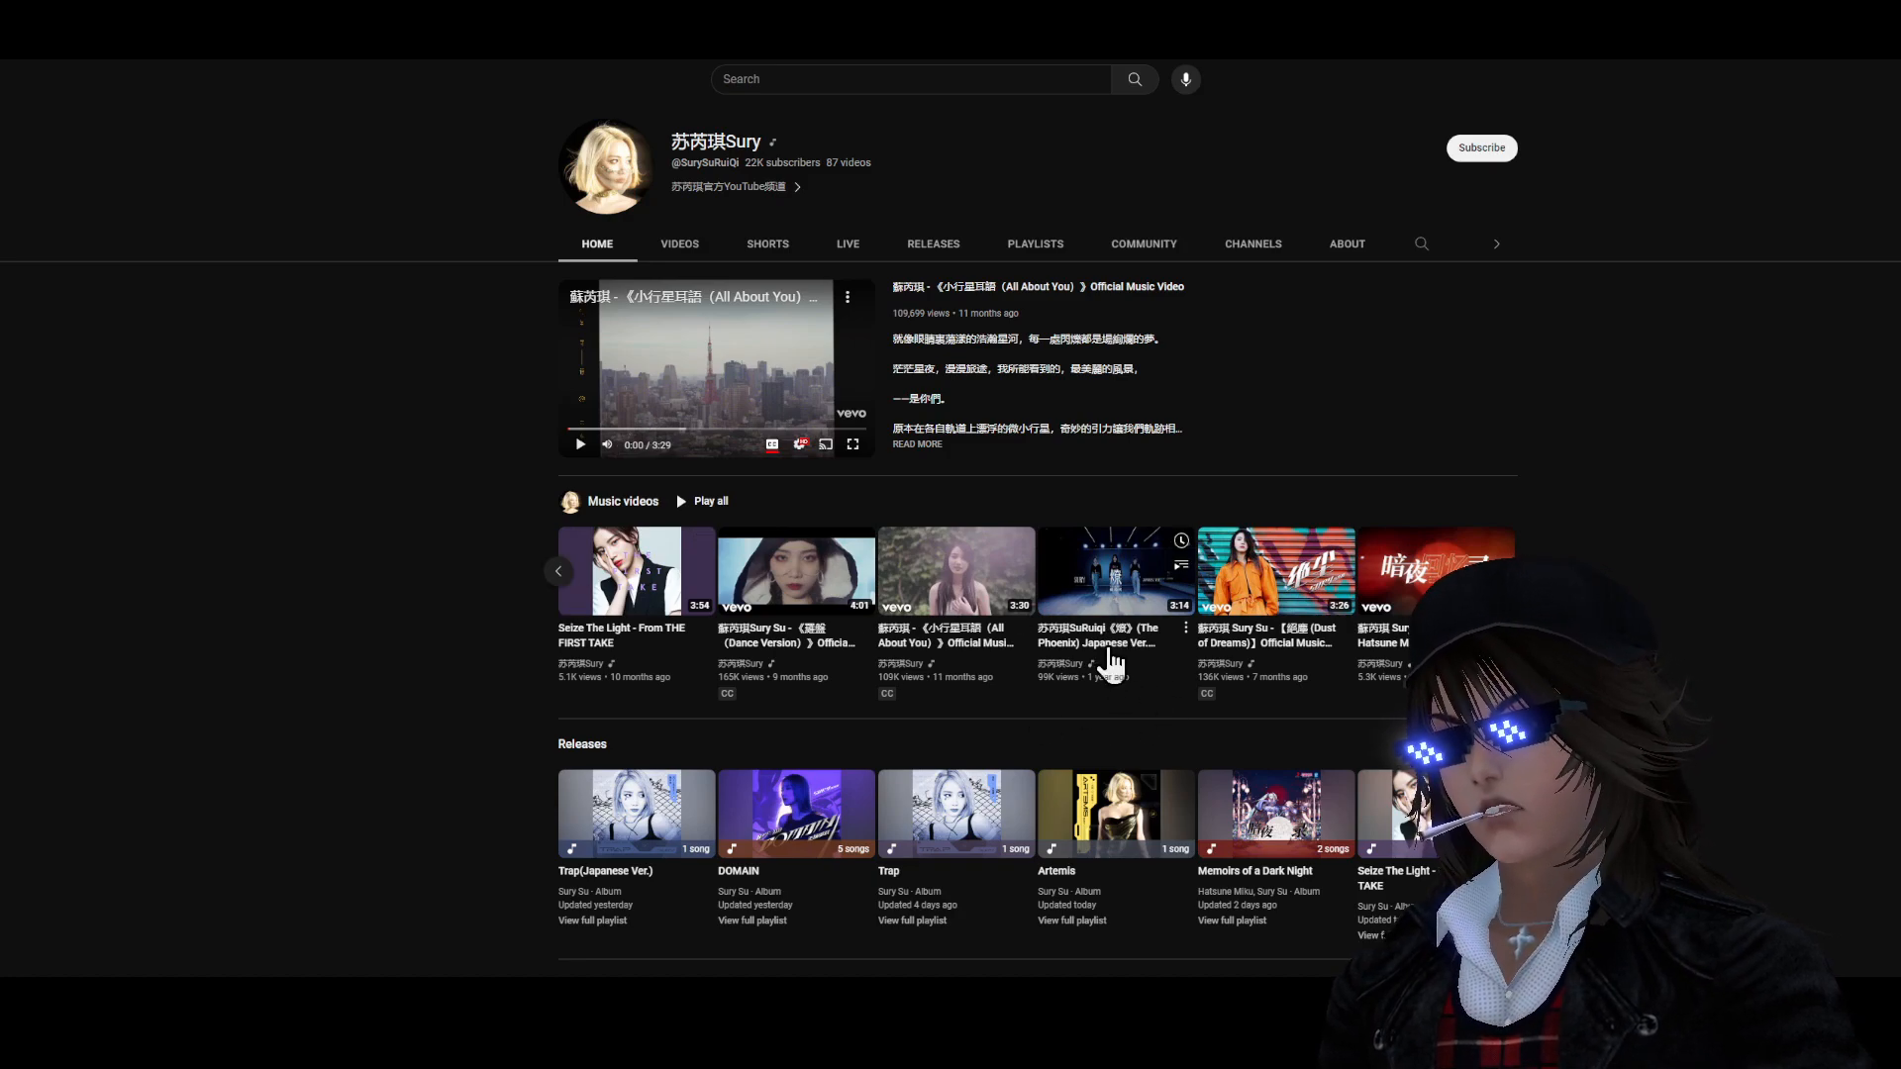
# Return the Music videos row to its newest set led by the 'Trap' official video
pyautogui.click(558, 570)
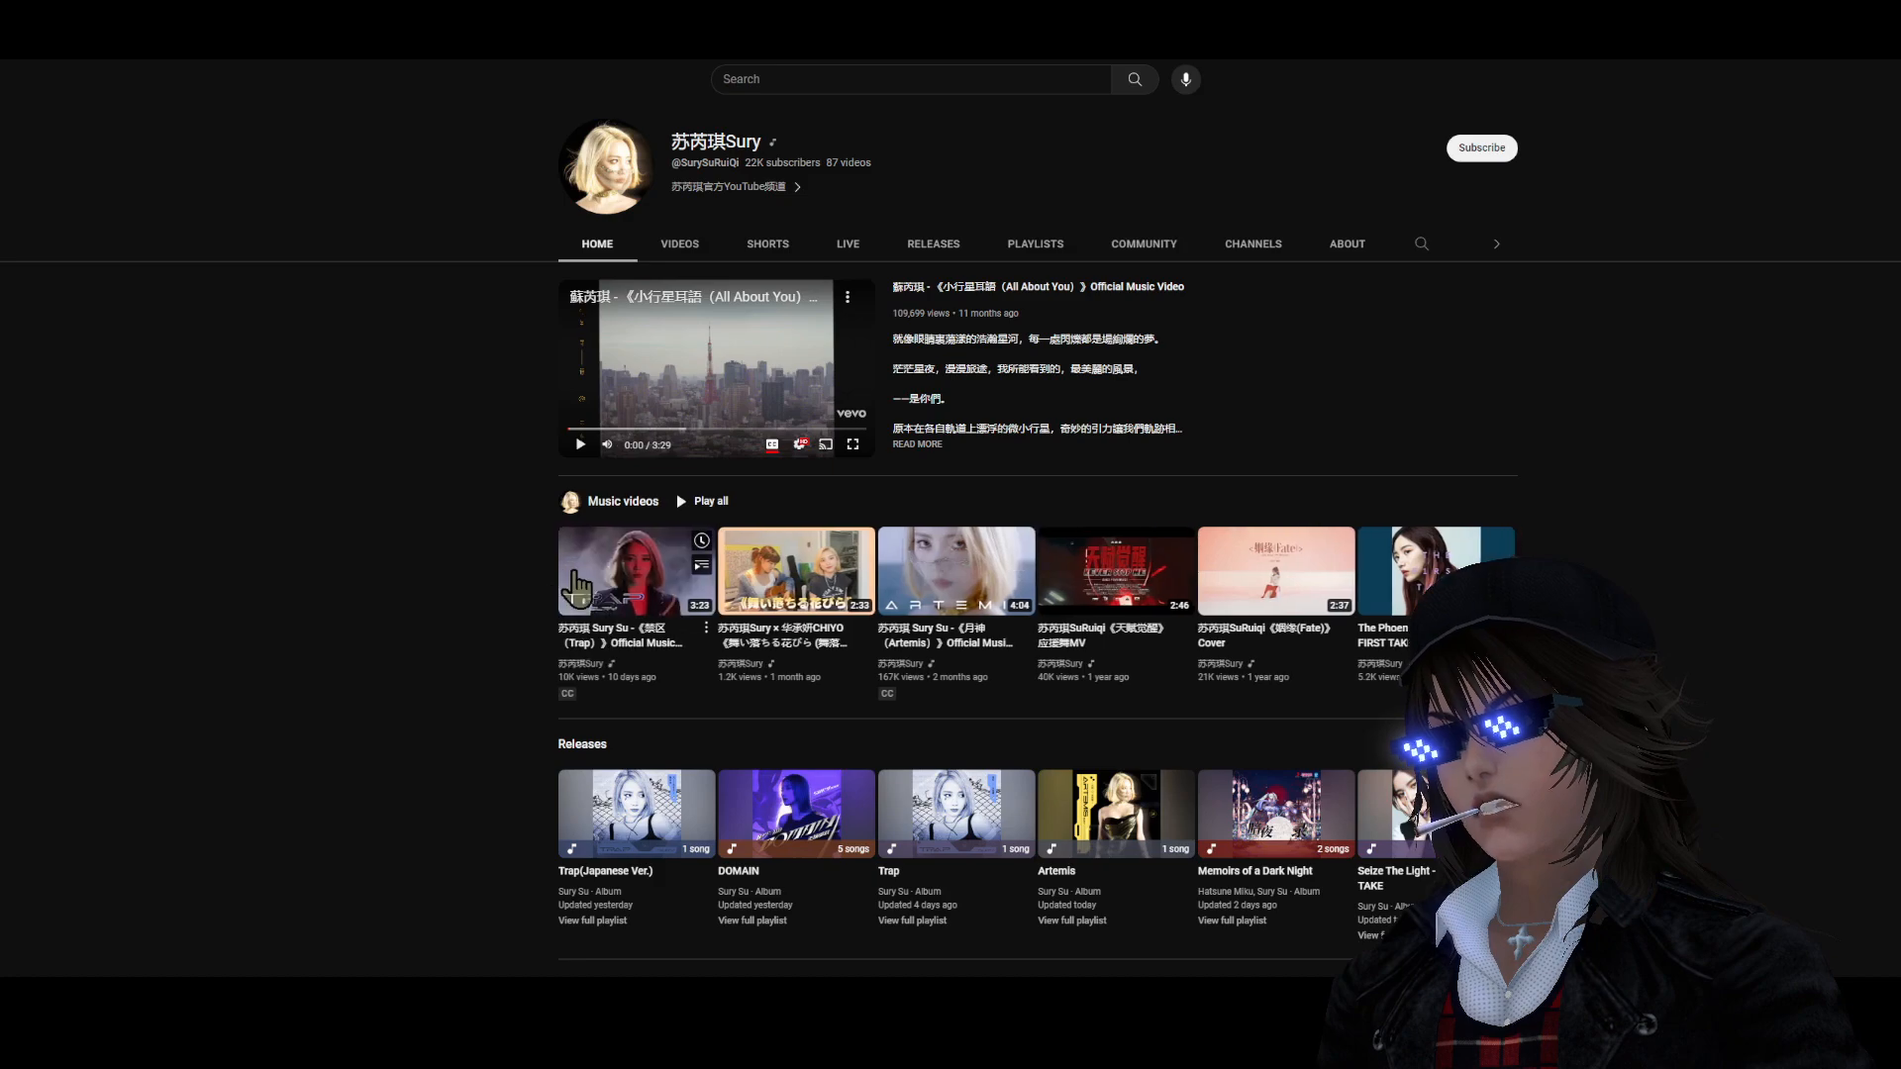